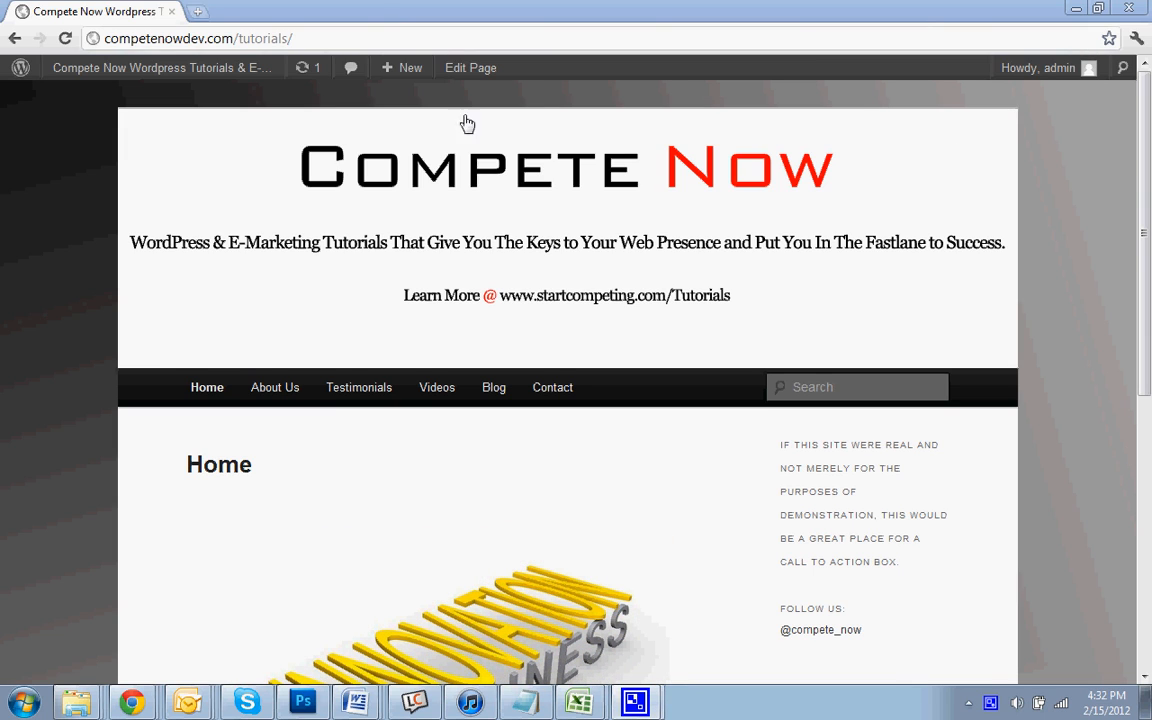
mouse_move(371, 8)
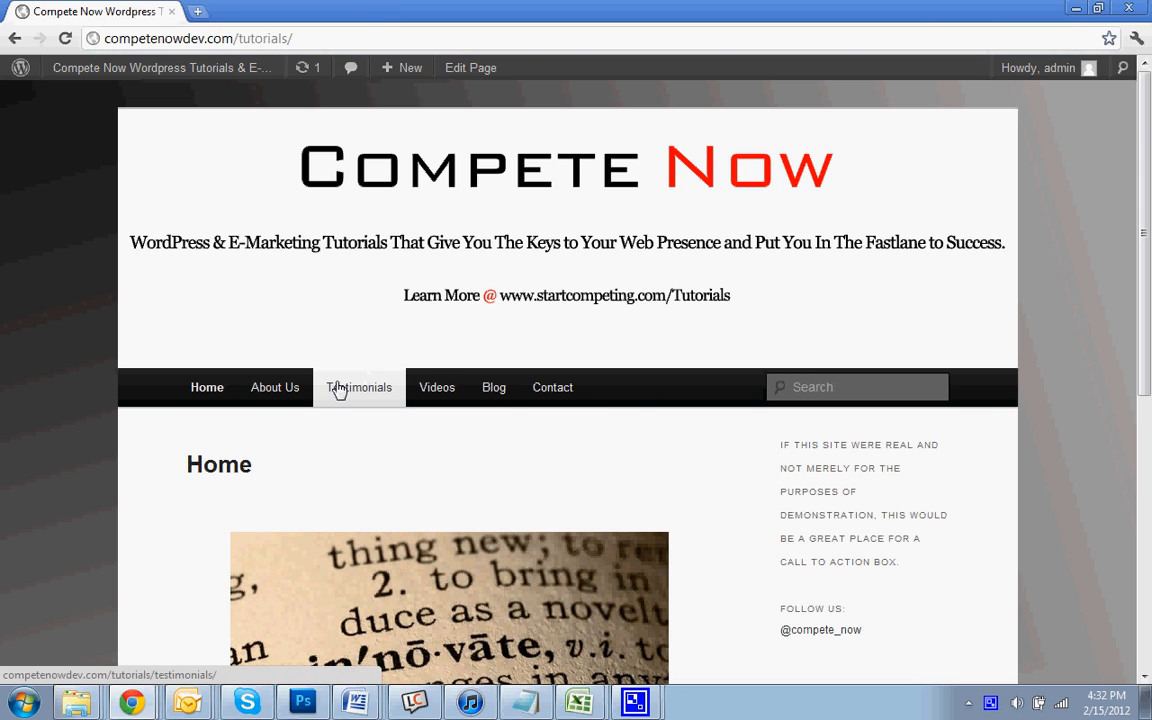
- Open the About Us page from the site navigation bar and scroll down through it
click(274, 387)
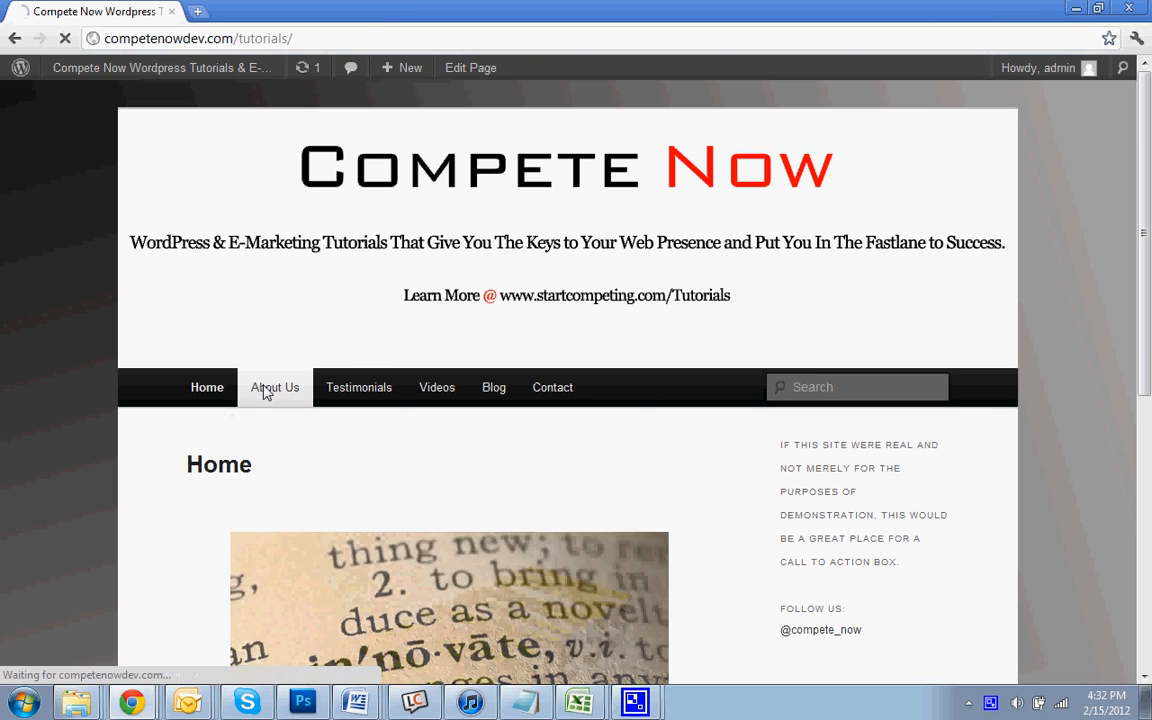
click(274, 387)
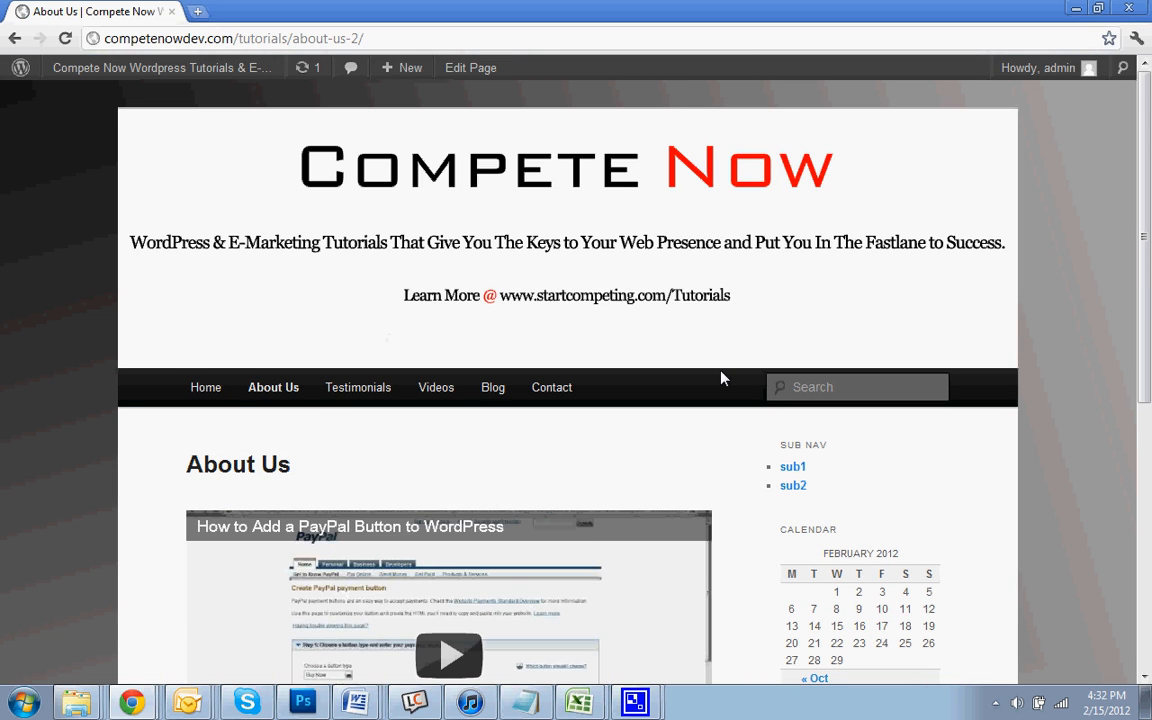
scroll(down, 3)
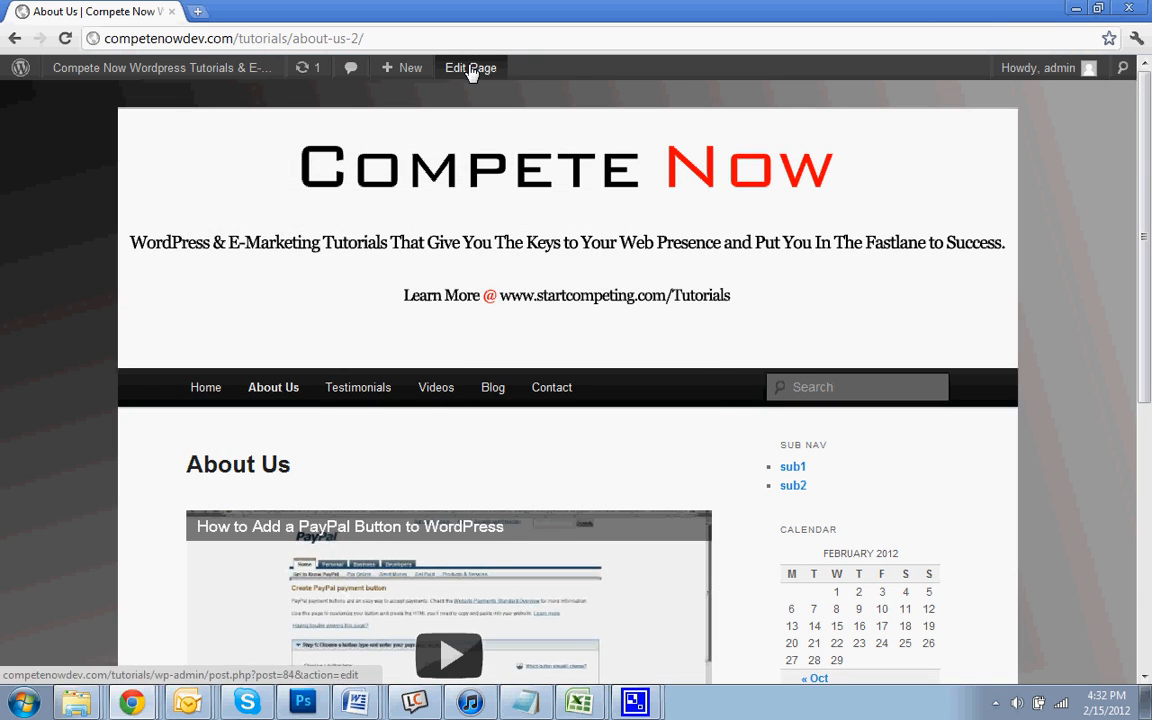
- Edit About Us and type 'Click Here to Download Our Report' below the existing text
click(470, 67)
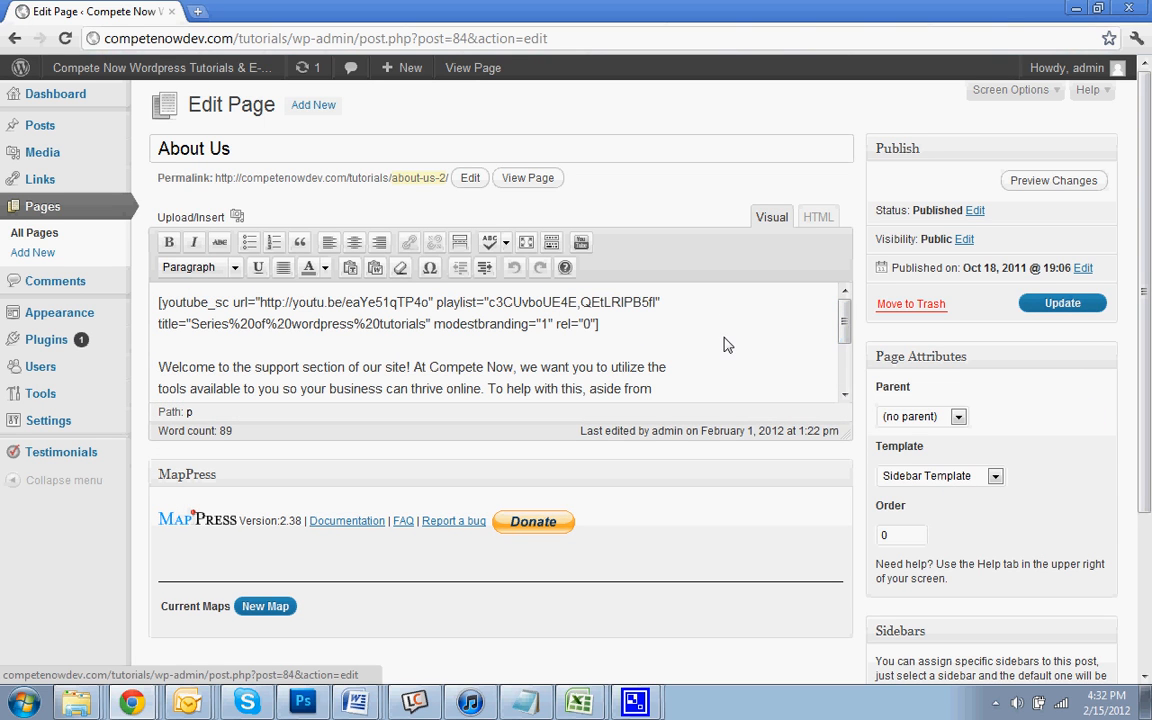
scroll(down, 3)
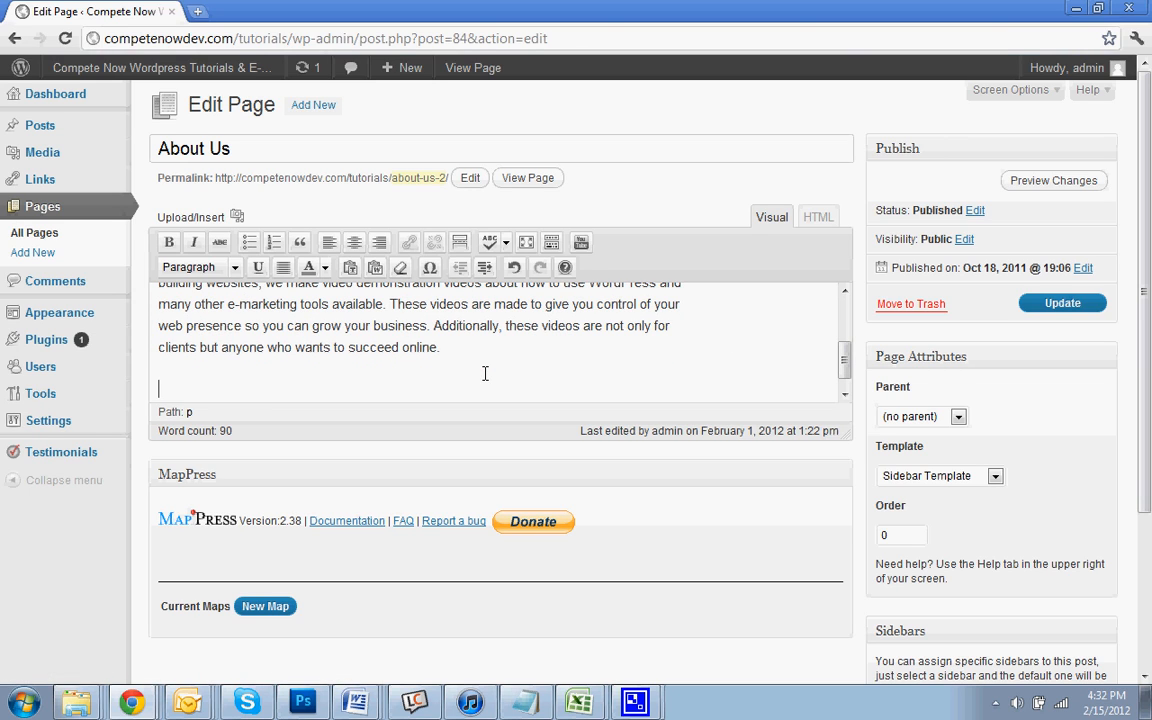
text(Click here to Downloa)
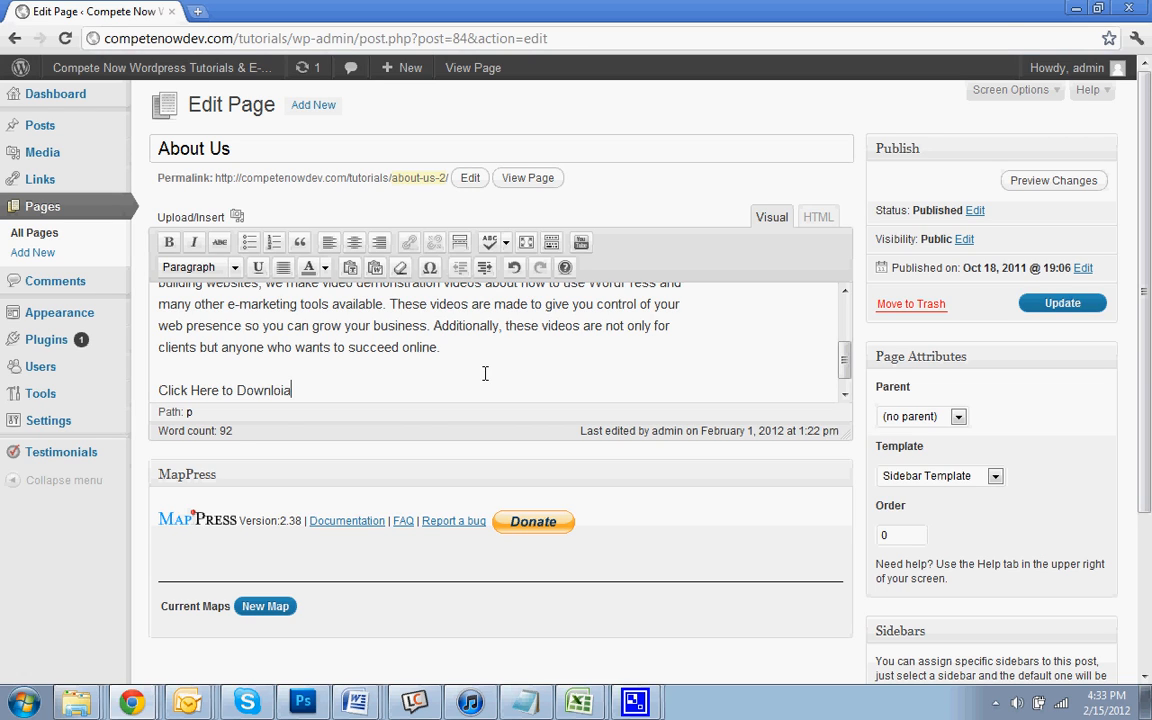
text(d Our)
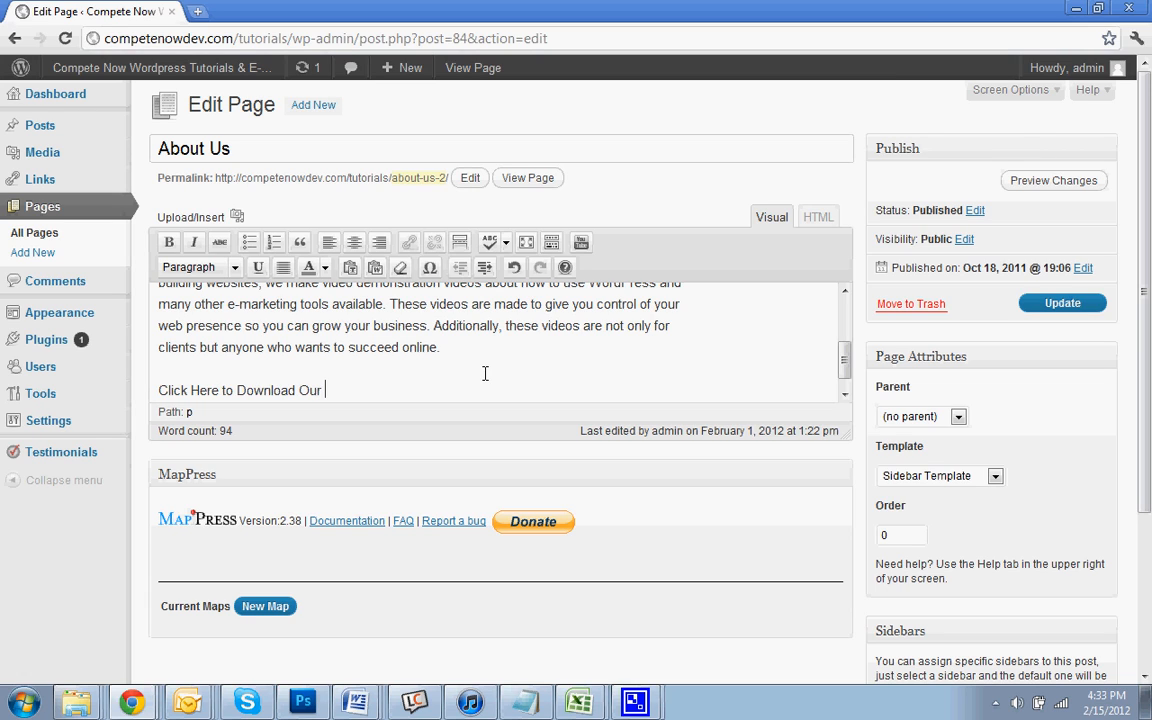
text(Rep)
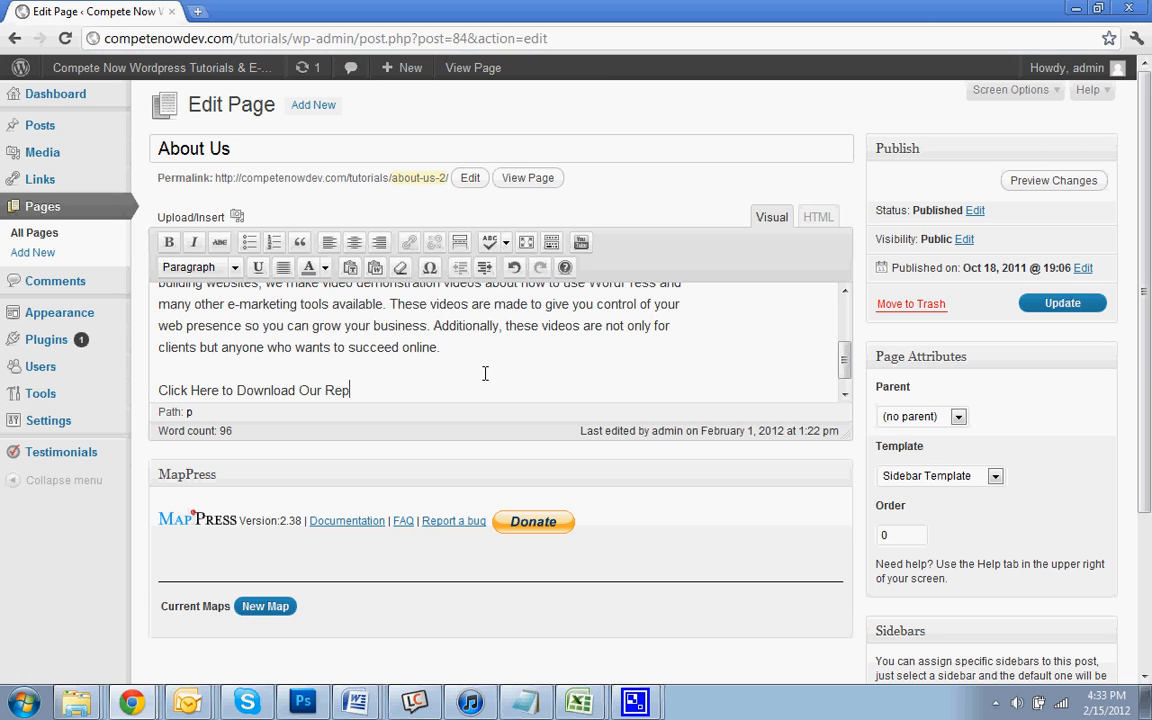
text(ort)
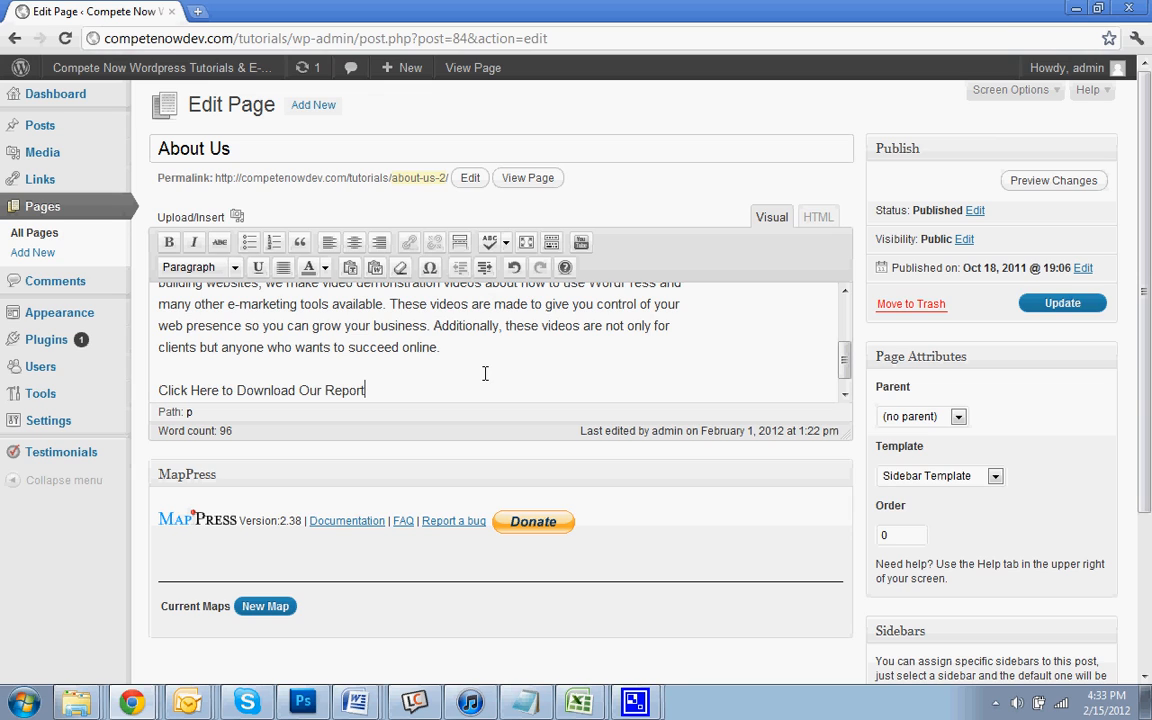
mouse_move(310, 210)
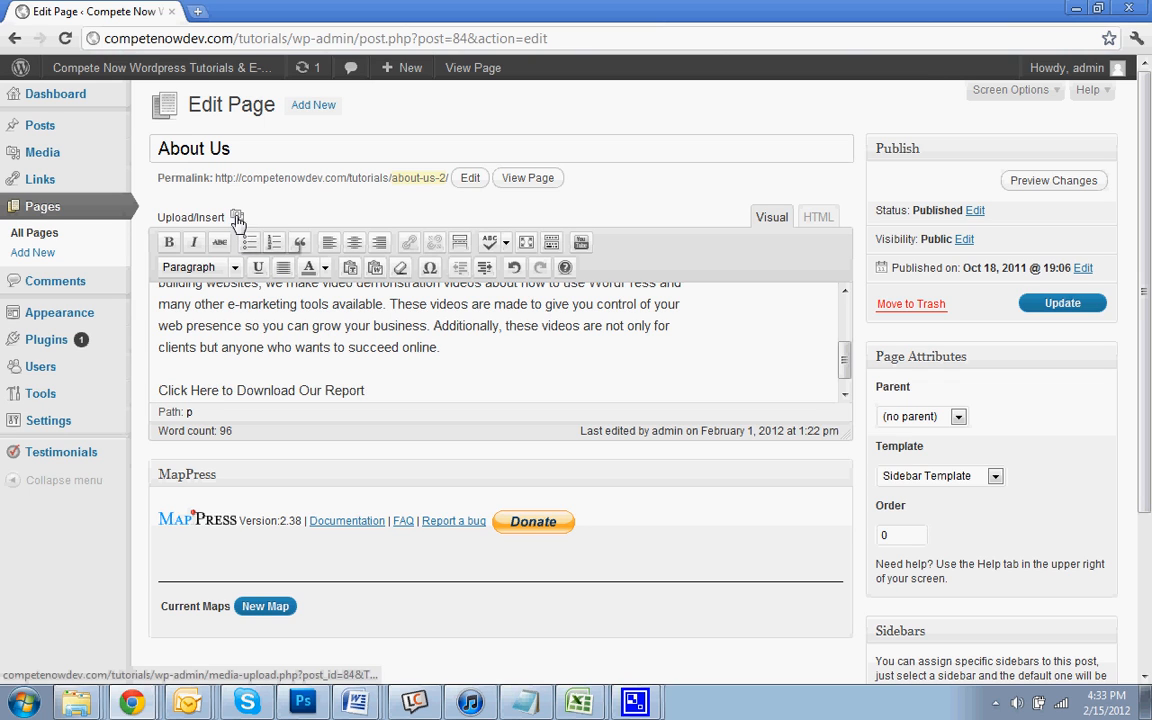
- Upload the Test PDF file from the computer through Add Media
click(237, 217)
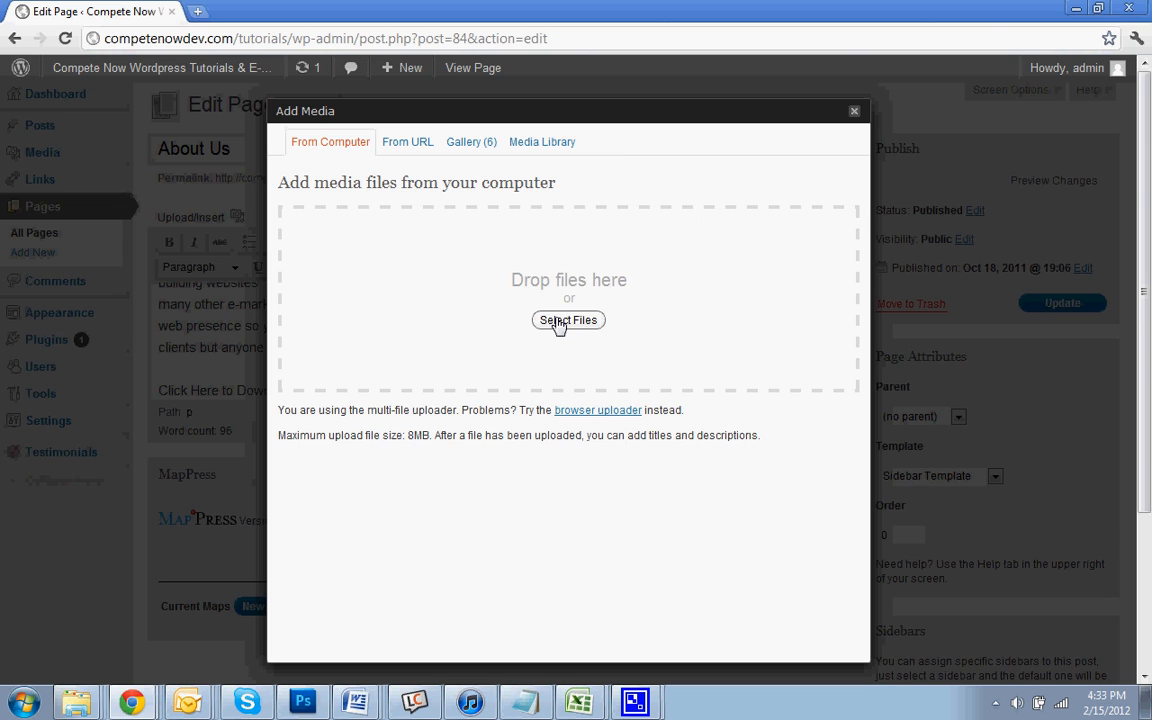
click(568, 320)
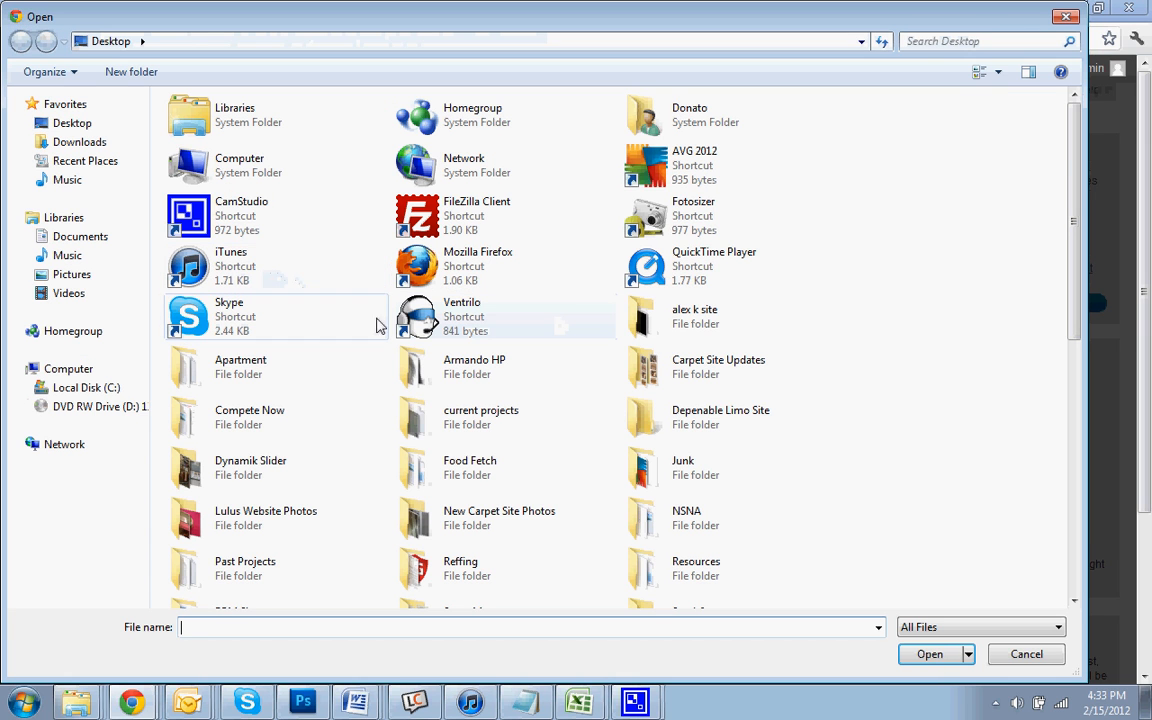
scroll(down, 3)
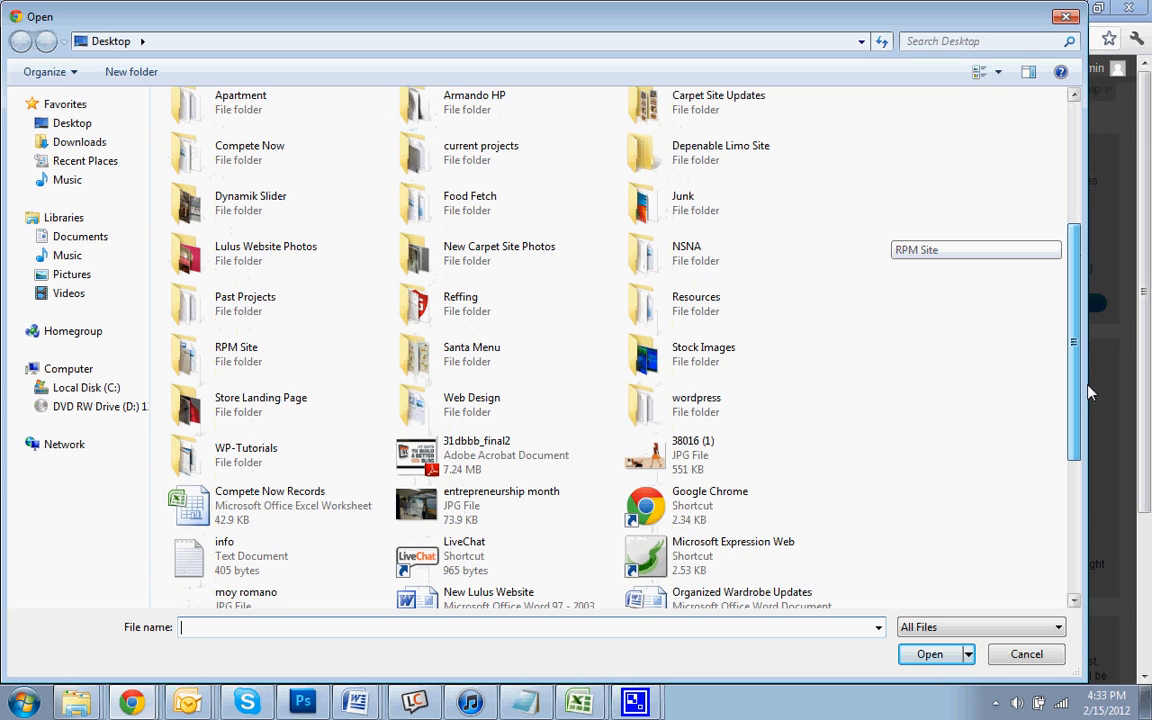
click(505, 533)
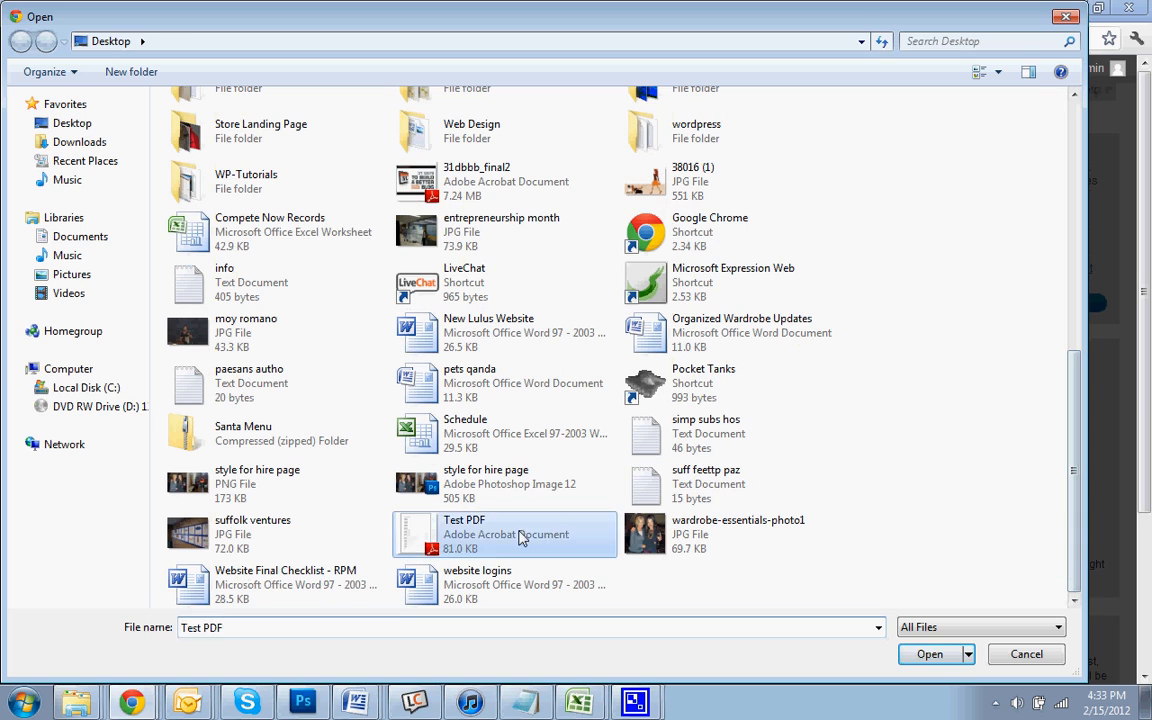
click(929, 653)
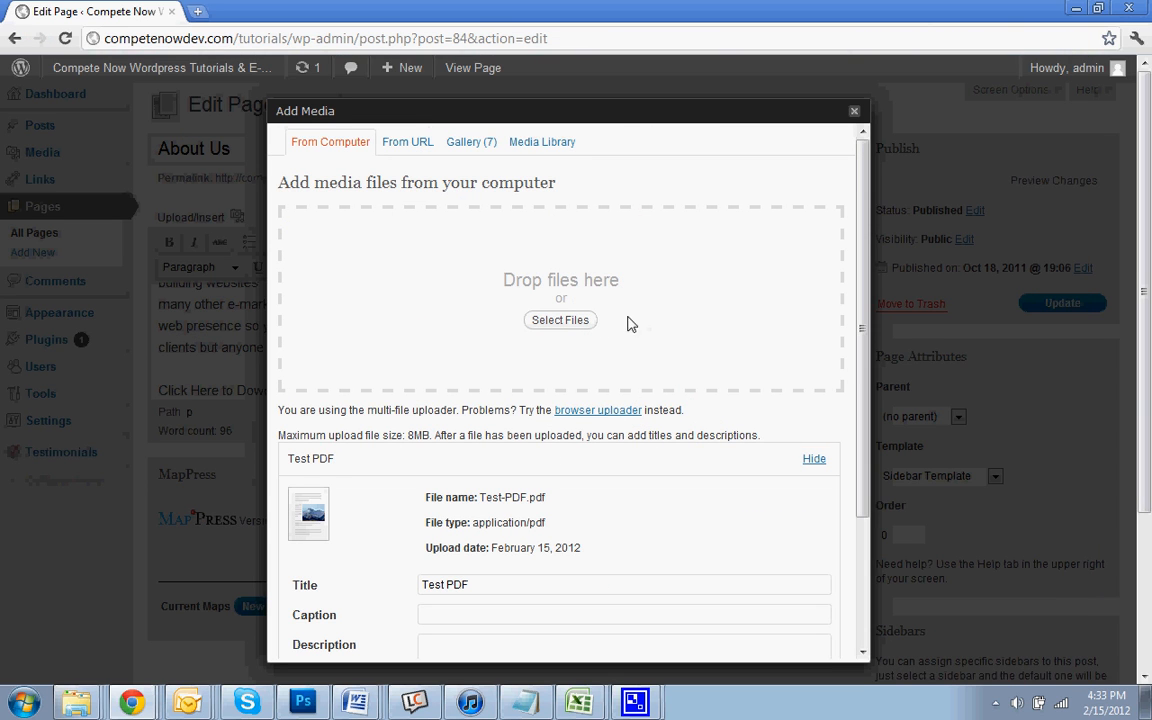
- Copy the Test PDF's full file link URL from its upload details
scroll(down, 3)
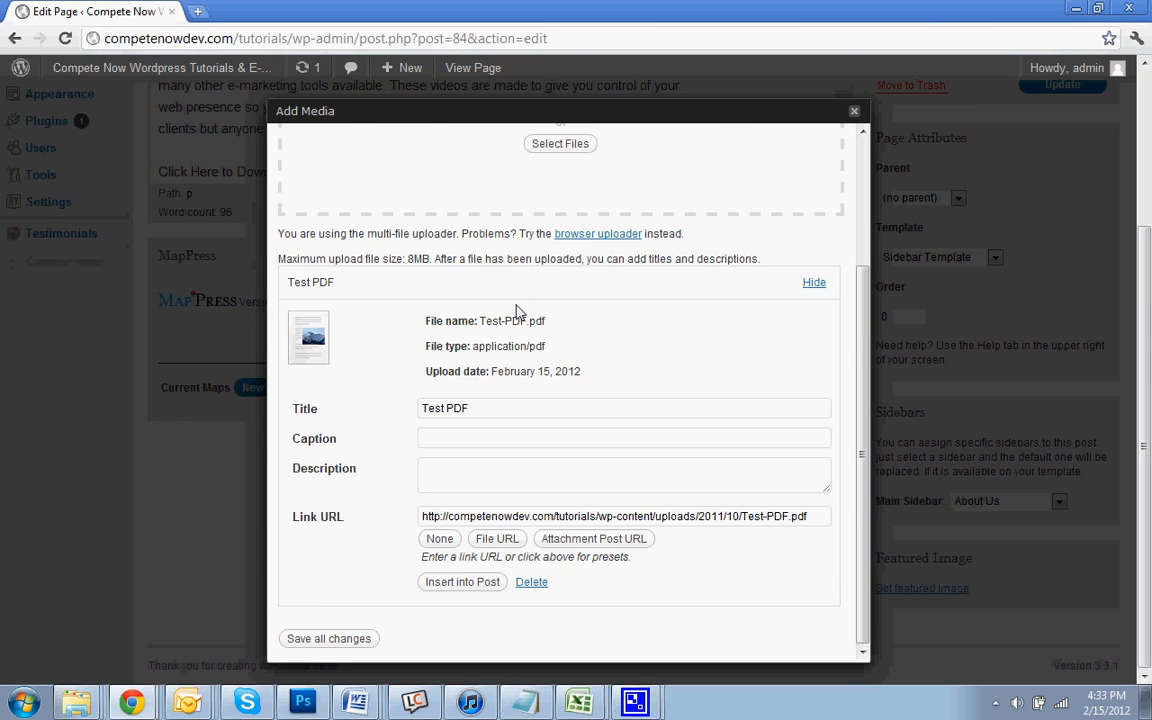
mouse_move(318, 527)
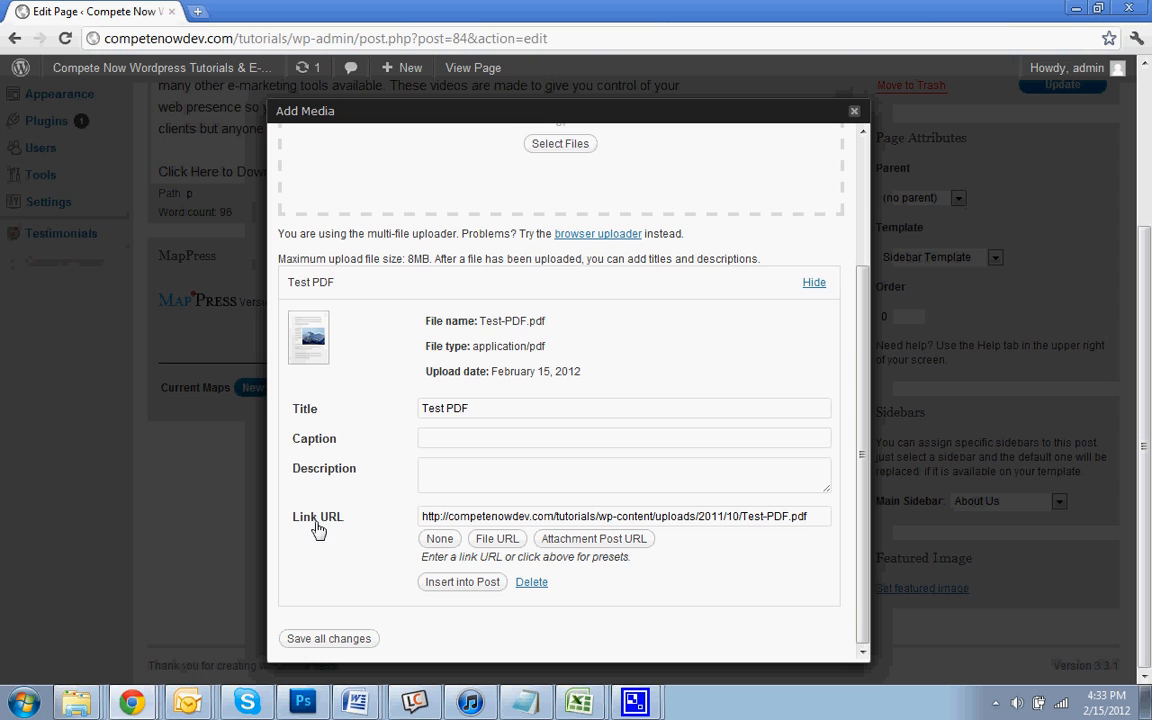
triple_click(623, 516)
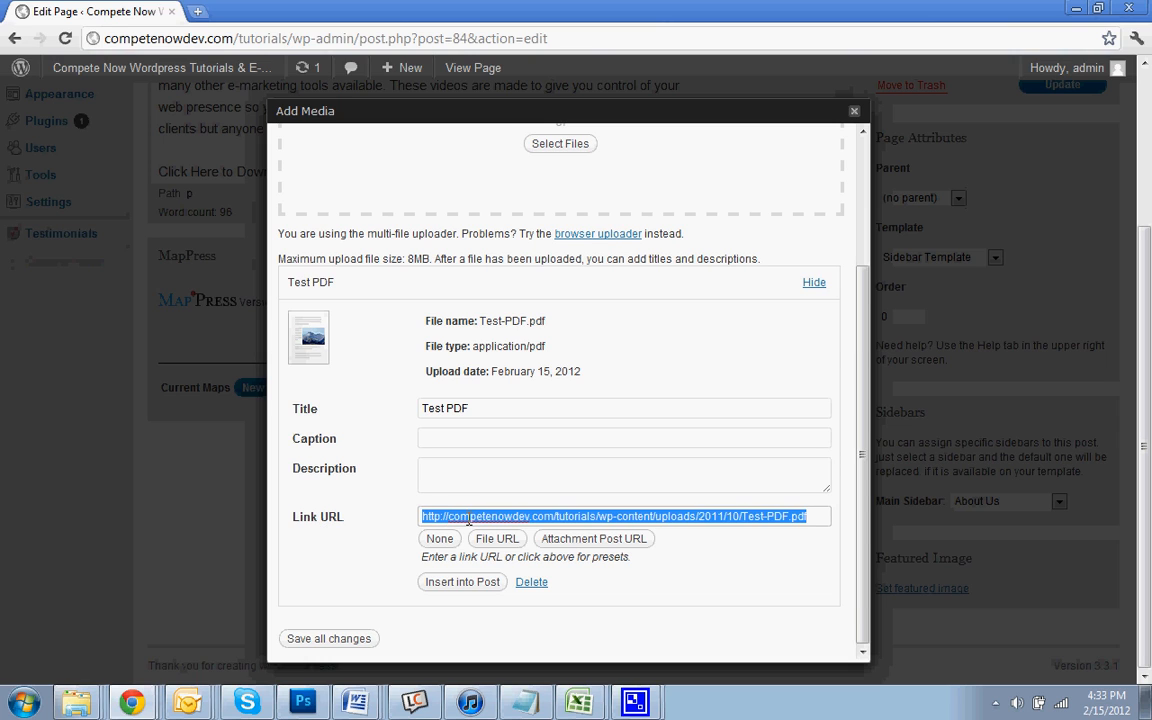
right_click(613, 516)
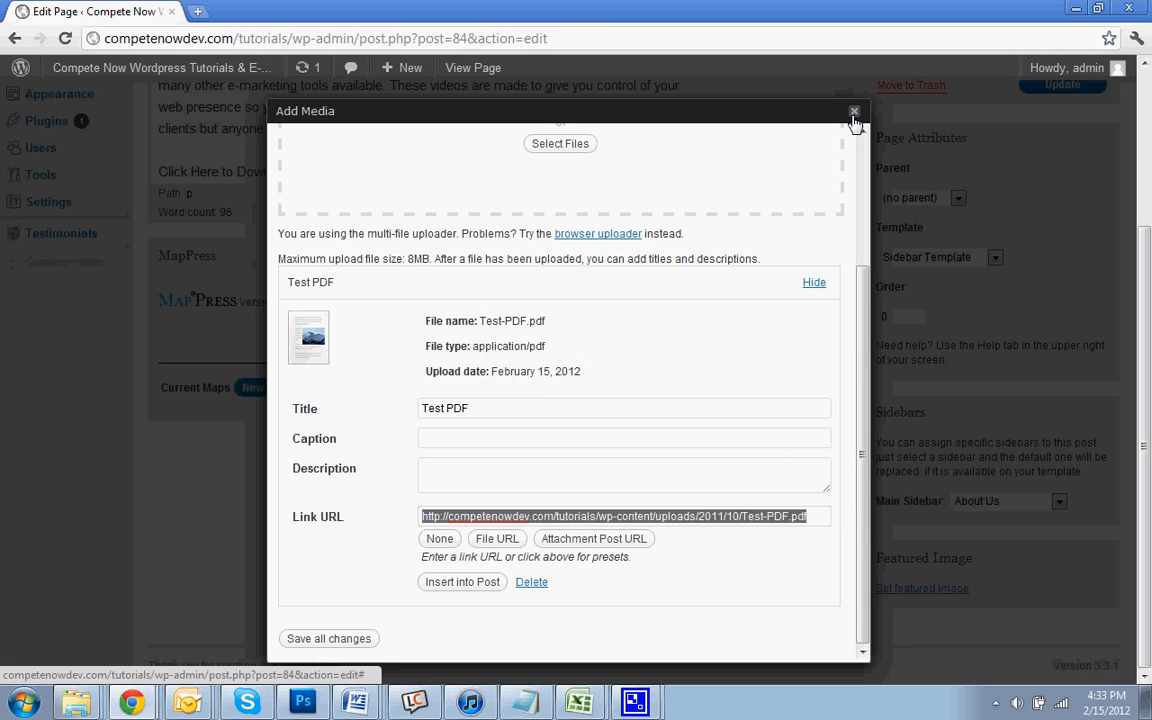
- Link the report text to the pasted Test PDF URL in a new tab, then Update the page
click(854, 111)
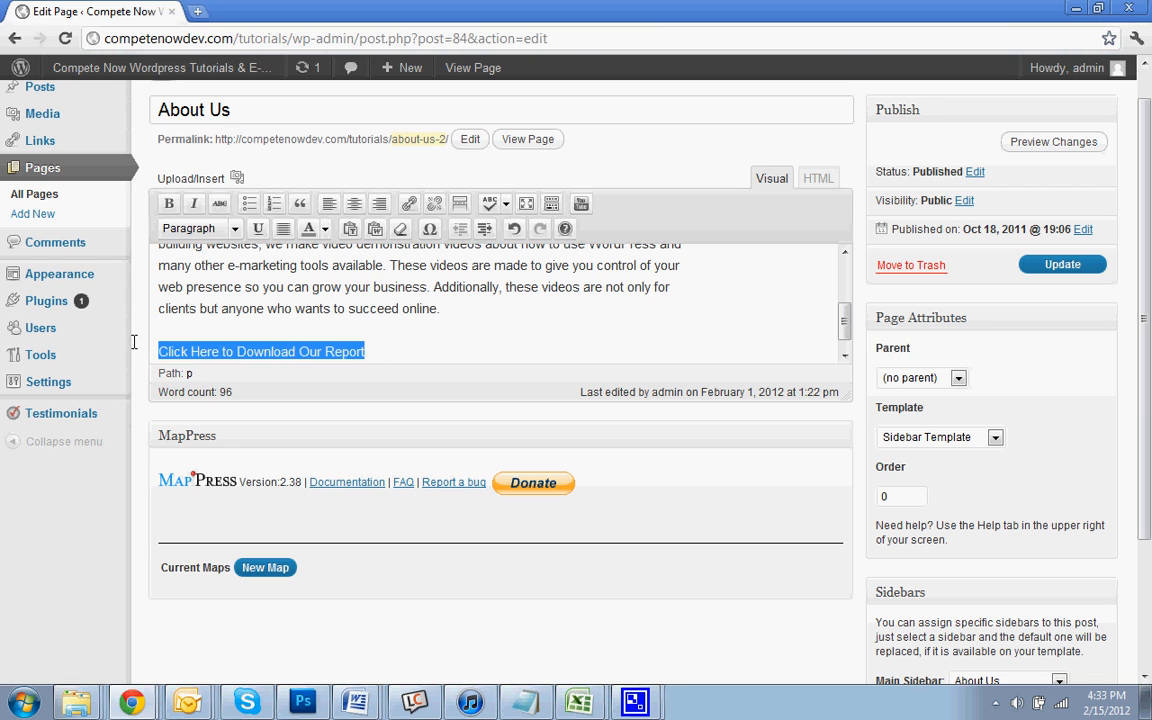
click(409, 203)
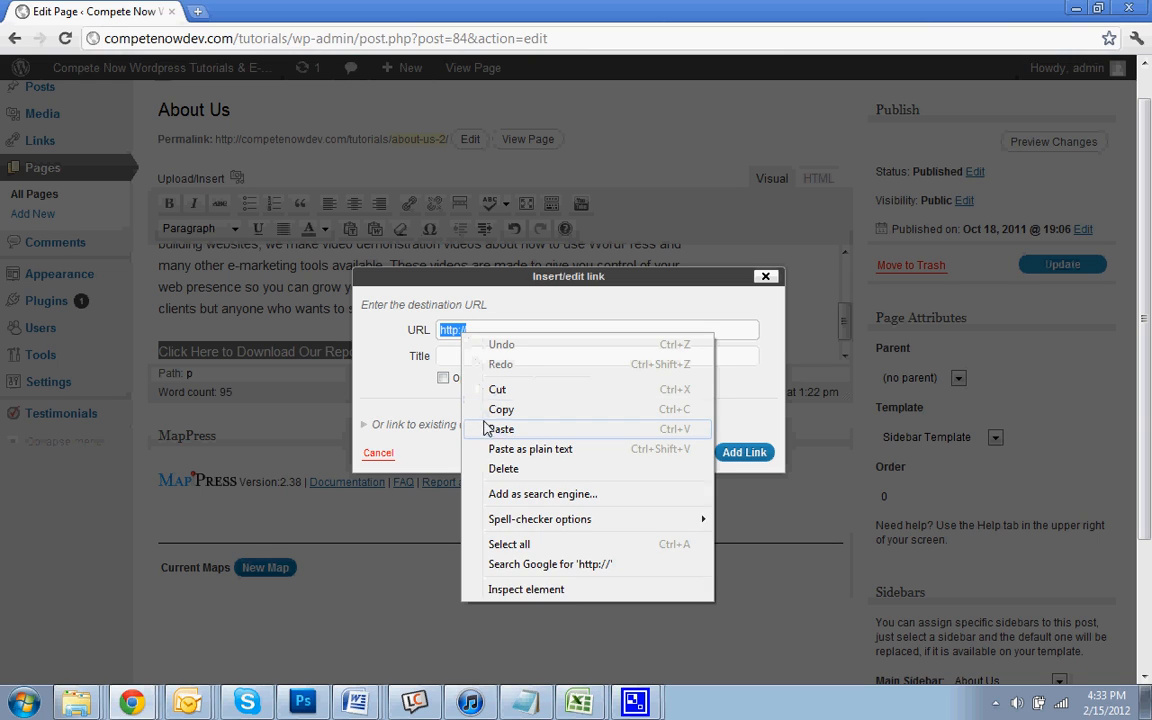
click(500, 428)
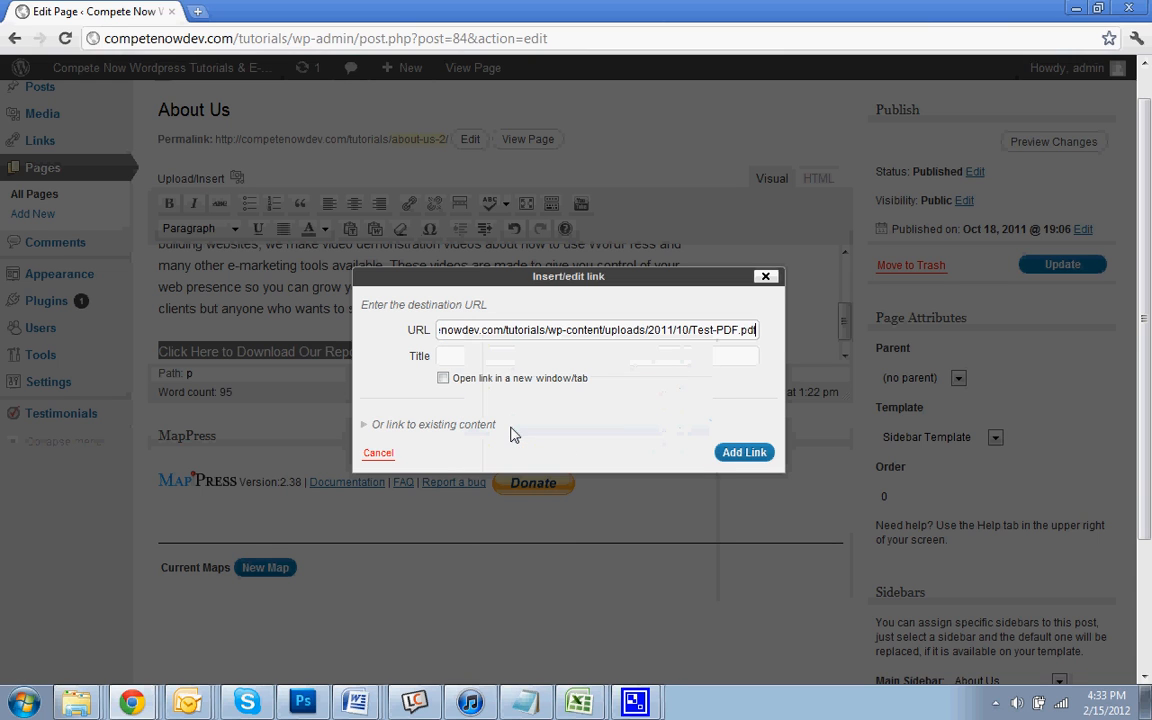
click(443, 378)
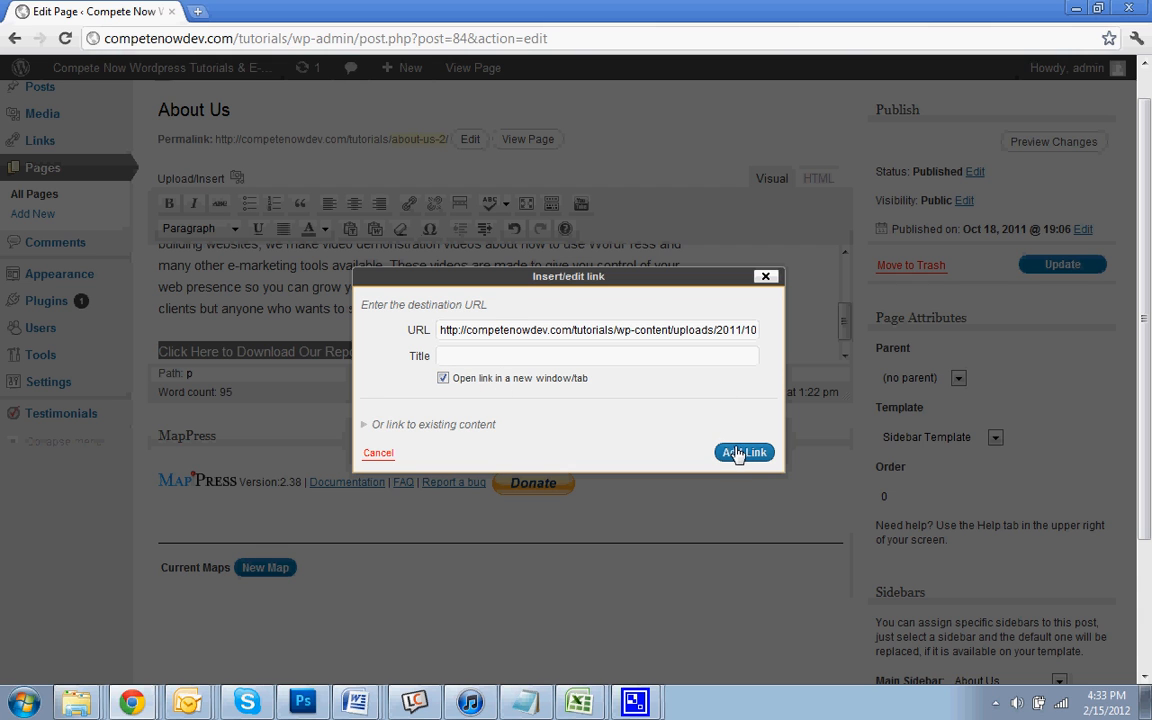
click(744, 452)
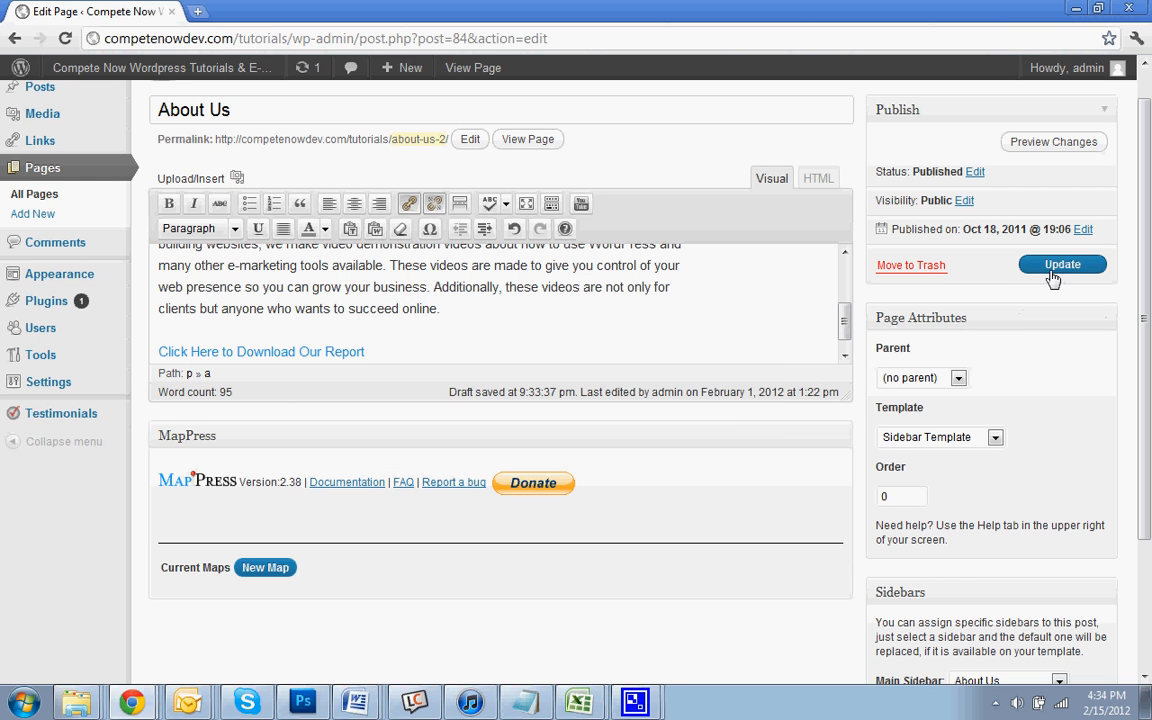
click(1061, 264)
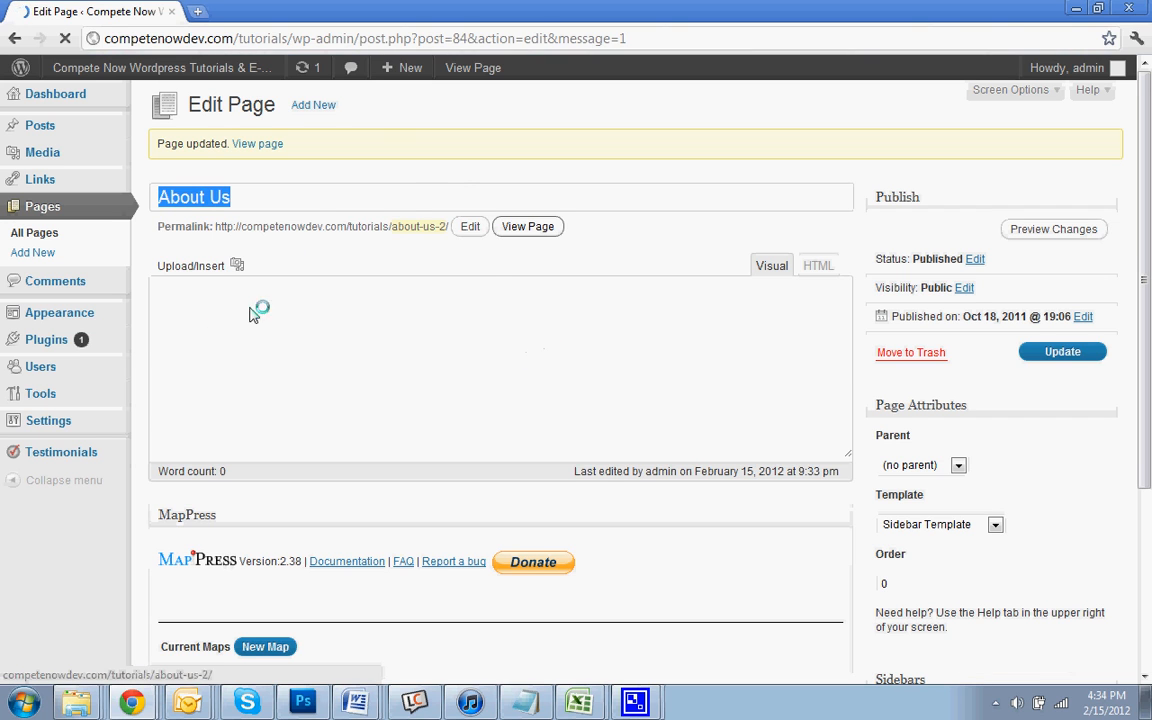
- View the live About Us page, test the report link opens the PDF, then close it
click(527, 226)
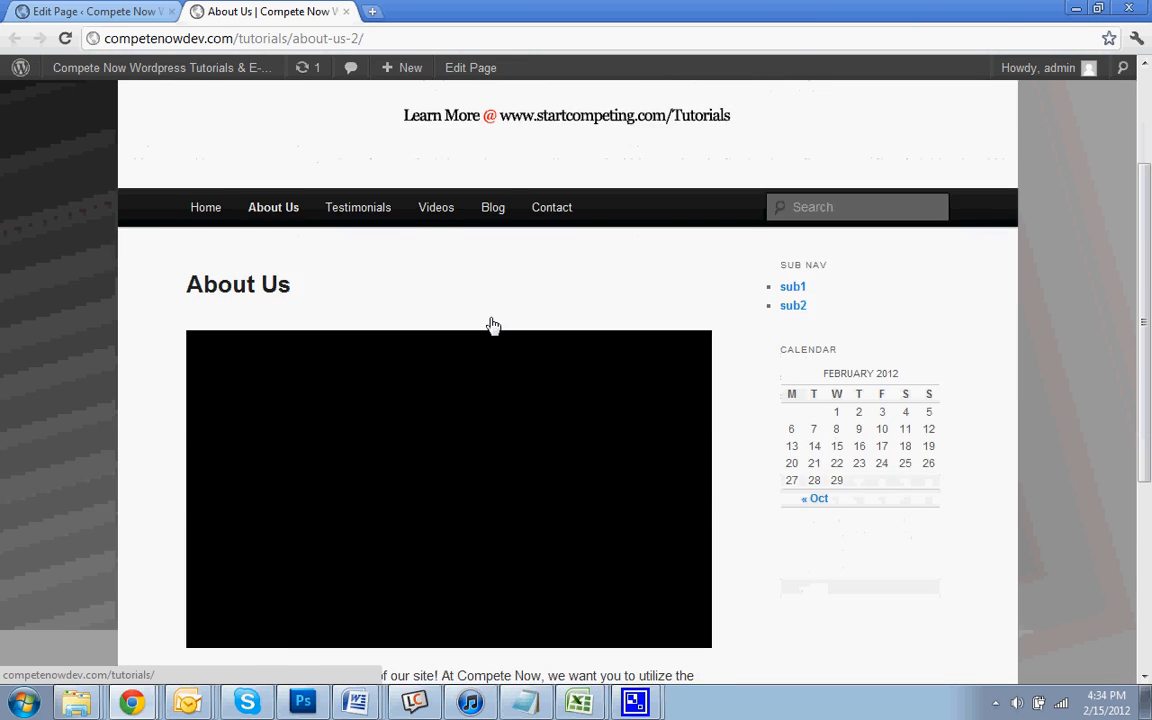
scroll(down, 3)
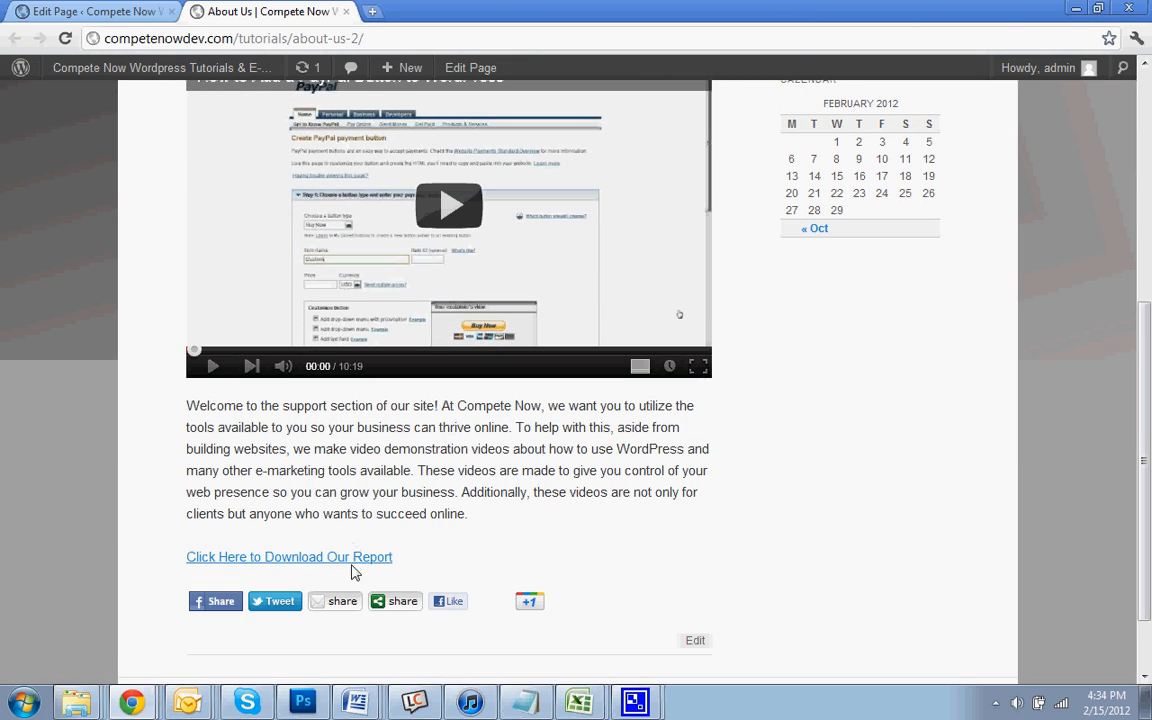
click(289, 557)
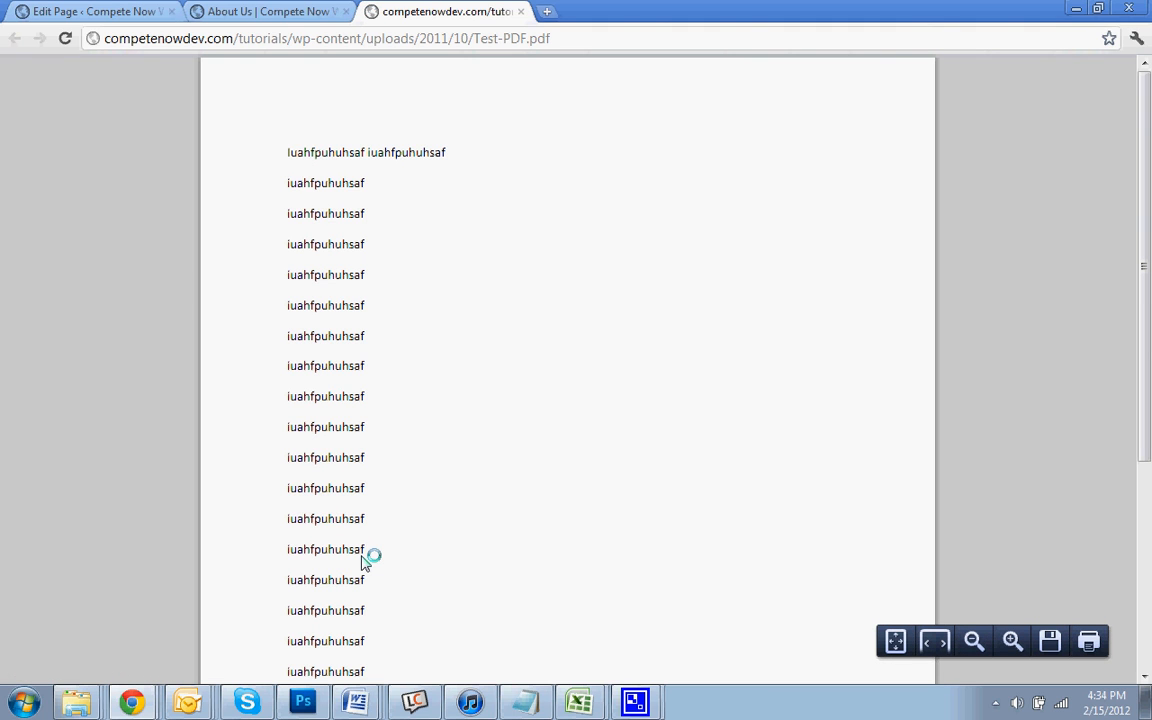
mouse_move(357, 260)
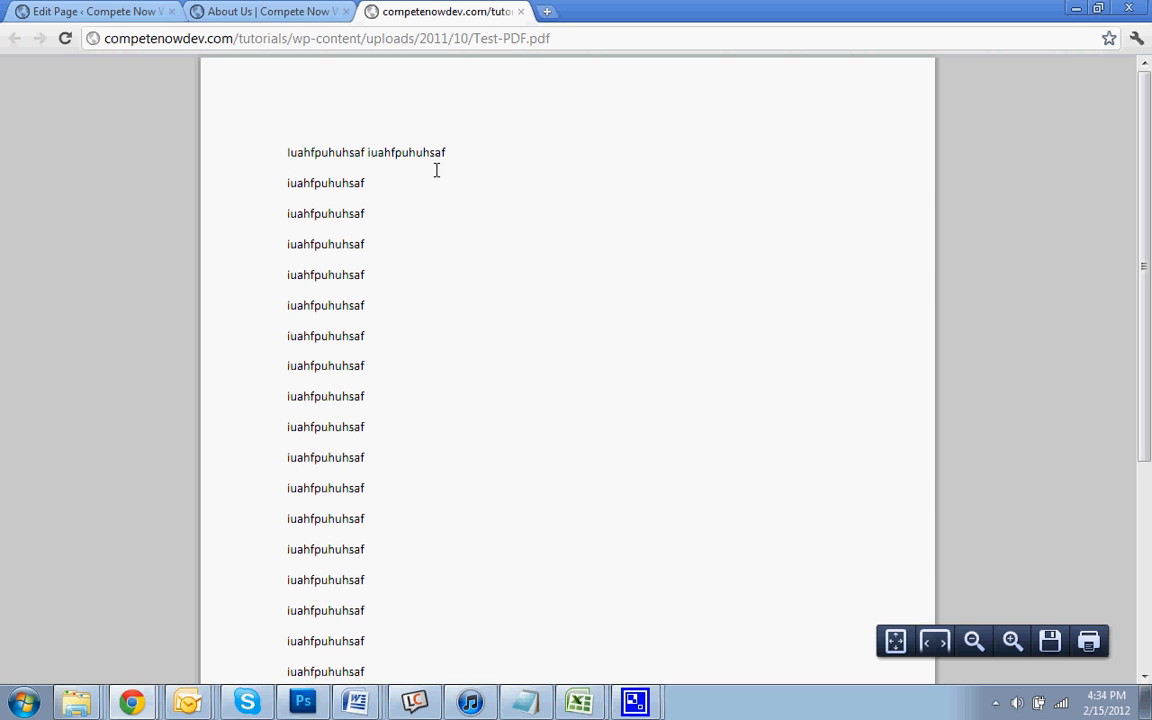
mouse_move(402, 412)
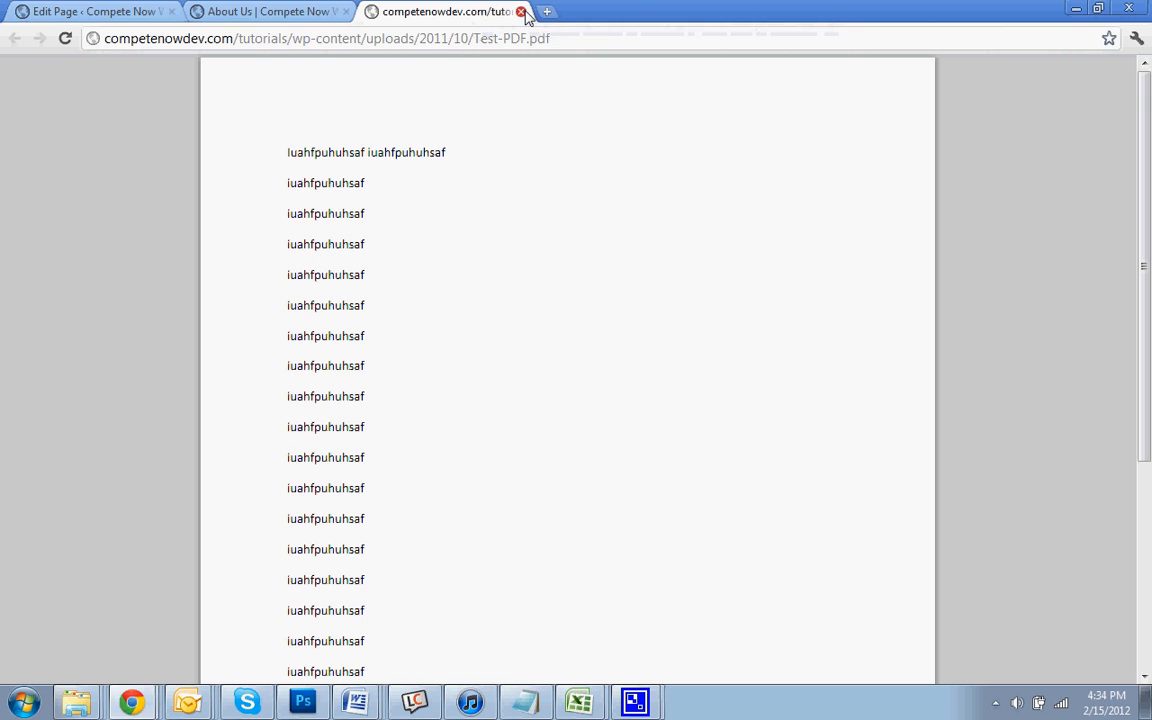
click(521, 11)
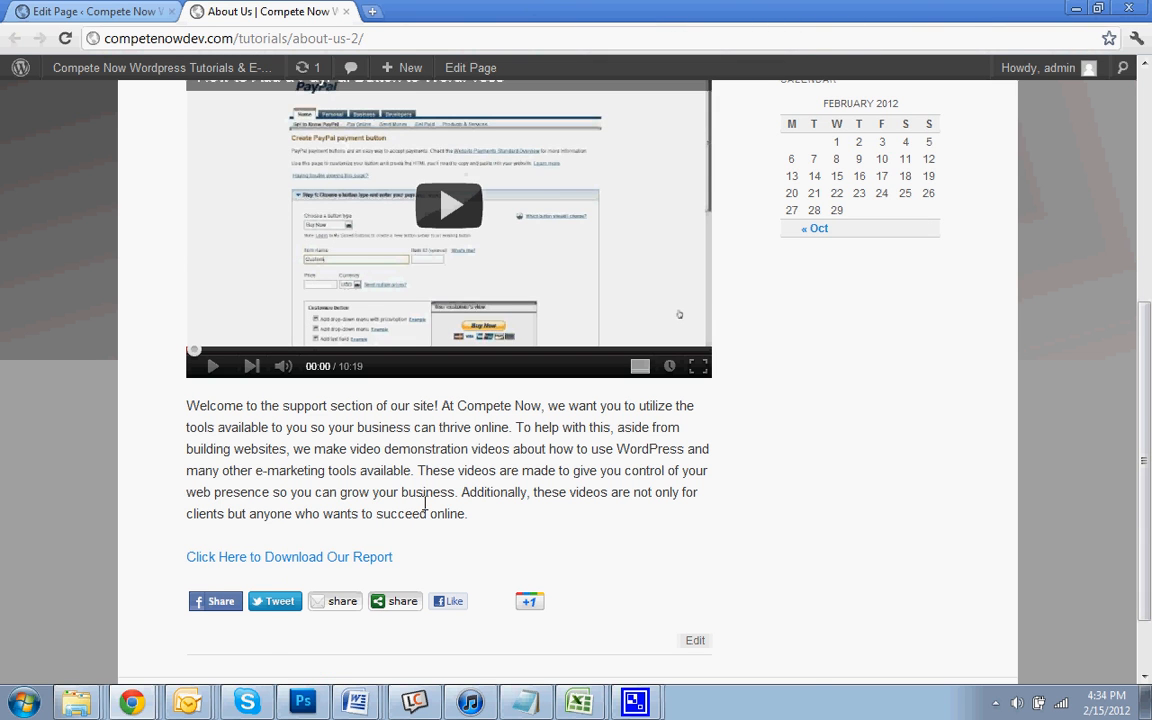
- Open WordPress Tutorials from the Tutorials menu on startcompeting.com
scroll(up, 3)
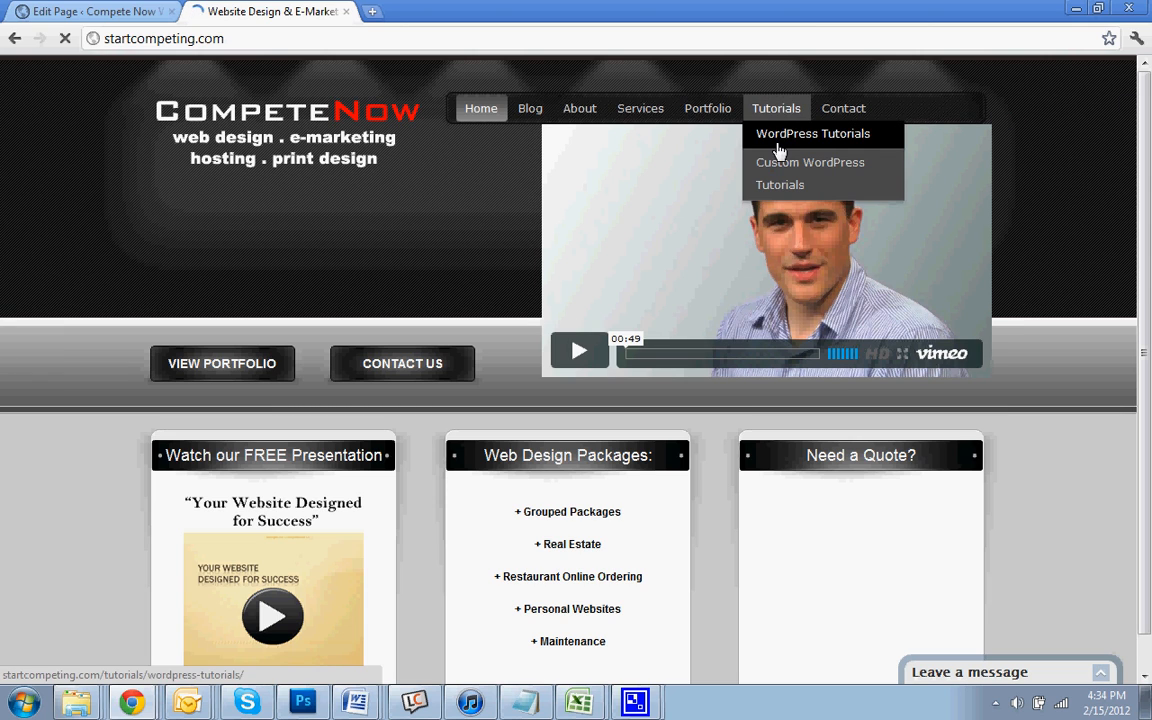
click(812, 133)
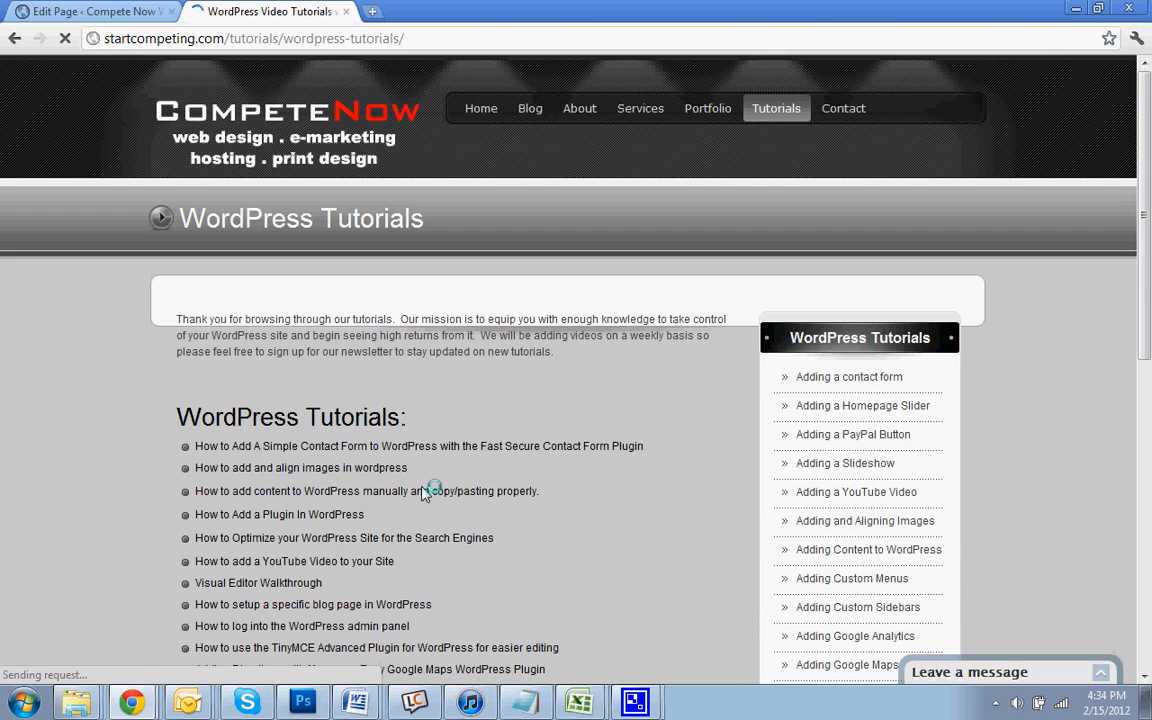
mouse_move(745, 388)
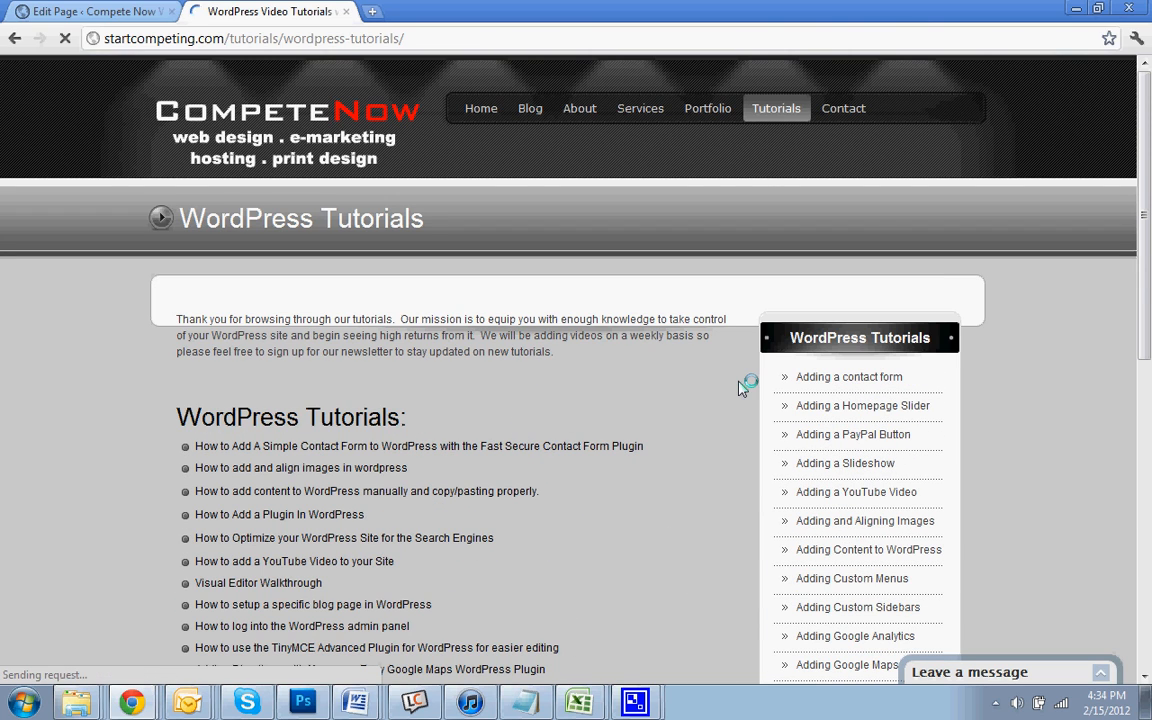